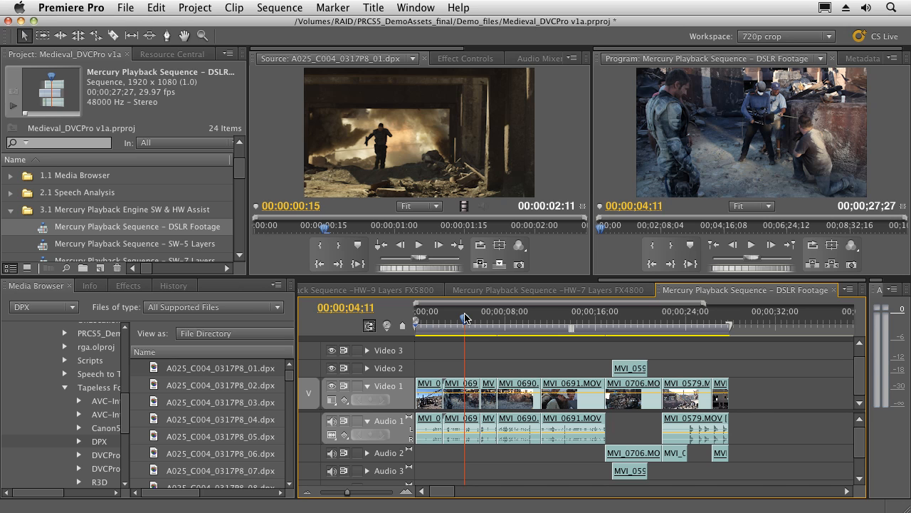
mouse_move(271, 191)
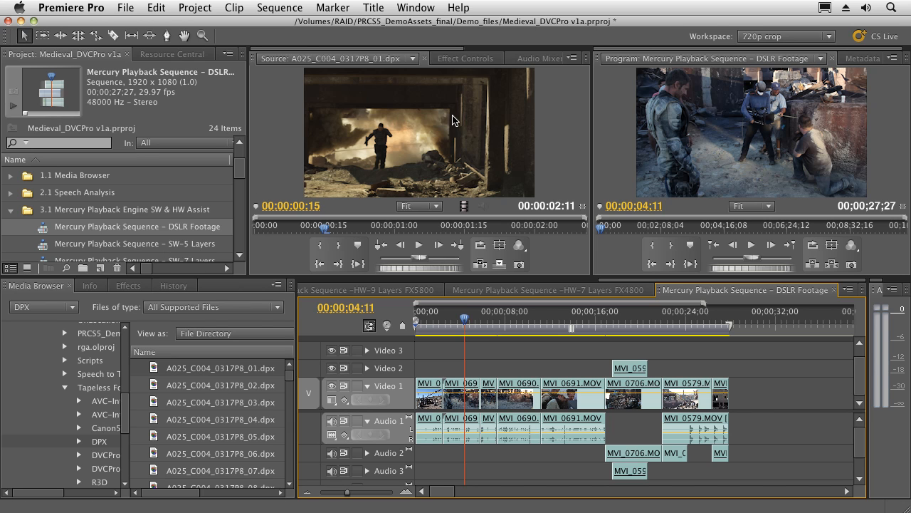
mouse_move(341, 211)
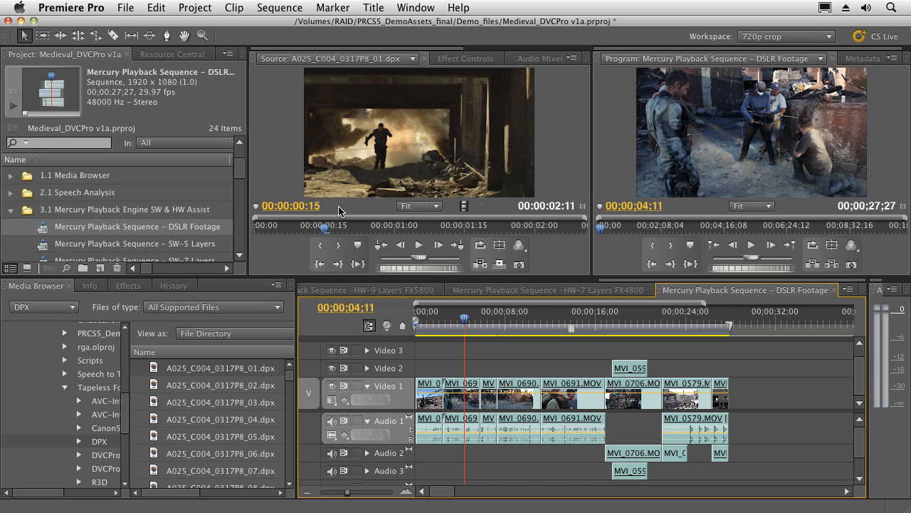
Step: Scrub through source clip A025_C004_0317P8_01.dpx to find the 18-frame section
drag(325, 226, 359, 227)
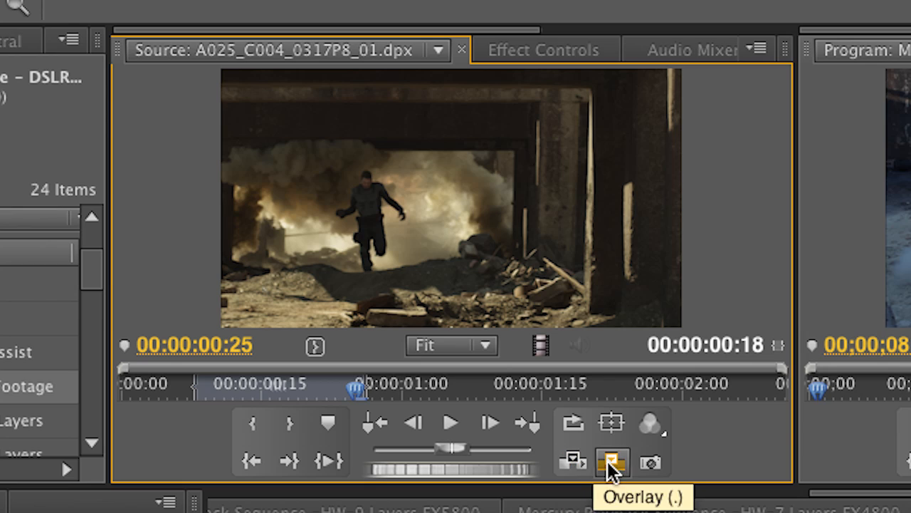
mouse_move(570, 465)
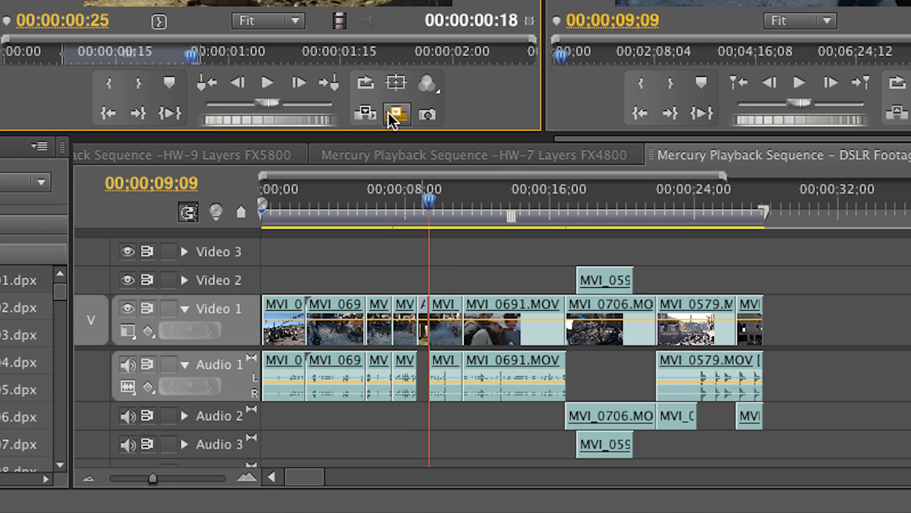
mouse_move(398, 114)
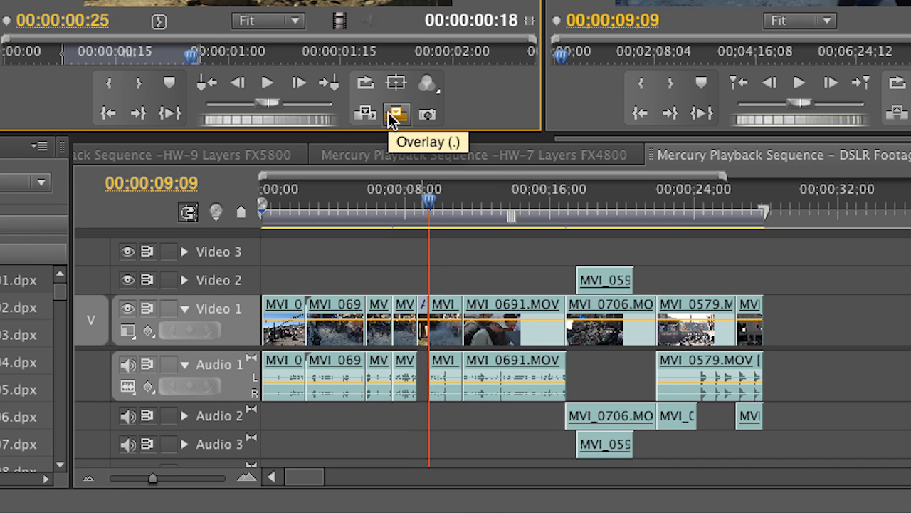
click(458, 203)
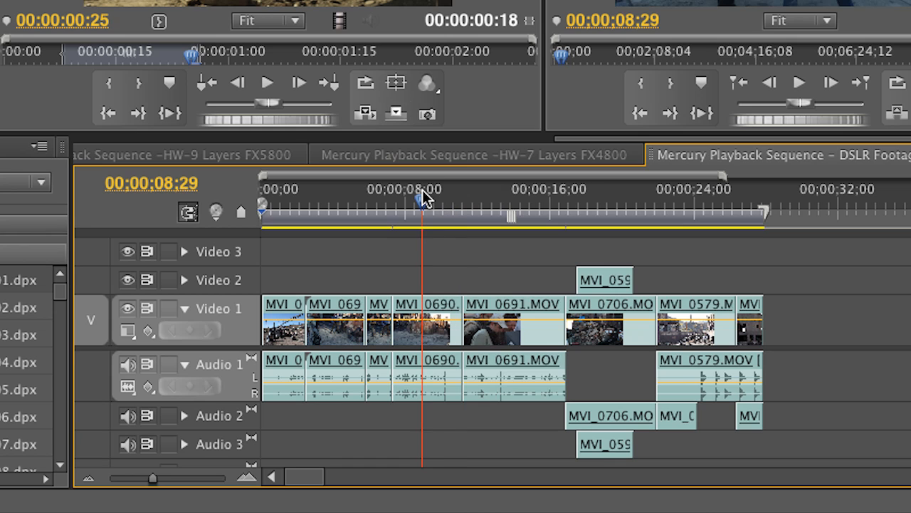
Step: Scrub the sequence past 9 seconds and extract the marked range, closing the gap
drag(417, 201, 436, 202)
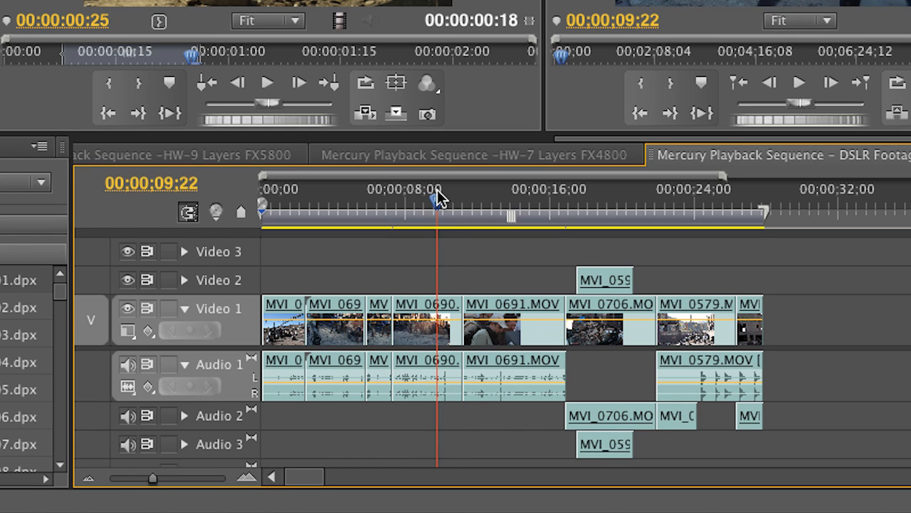
mouse_move(445, 214)
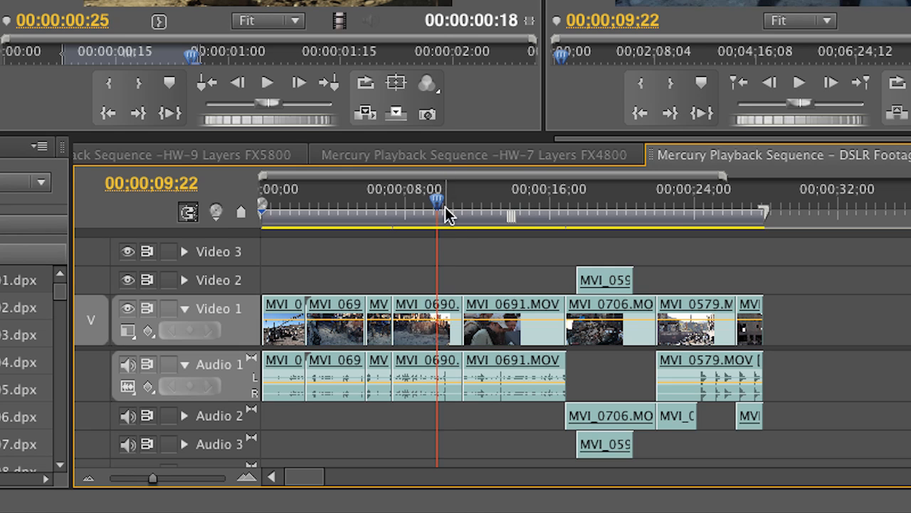
mouse_move(442, 281)
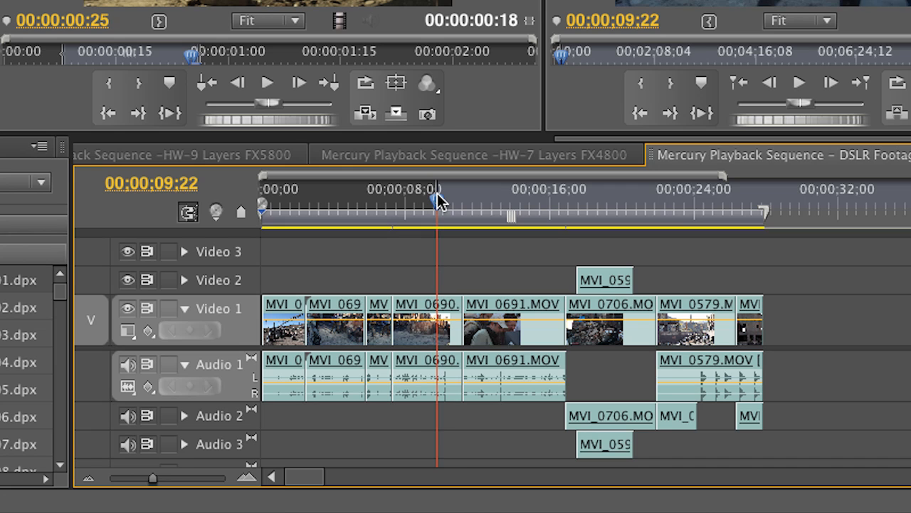
drag(438, 199, 461, 199)
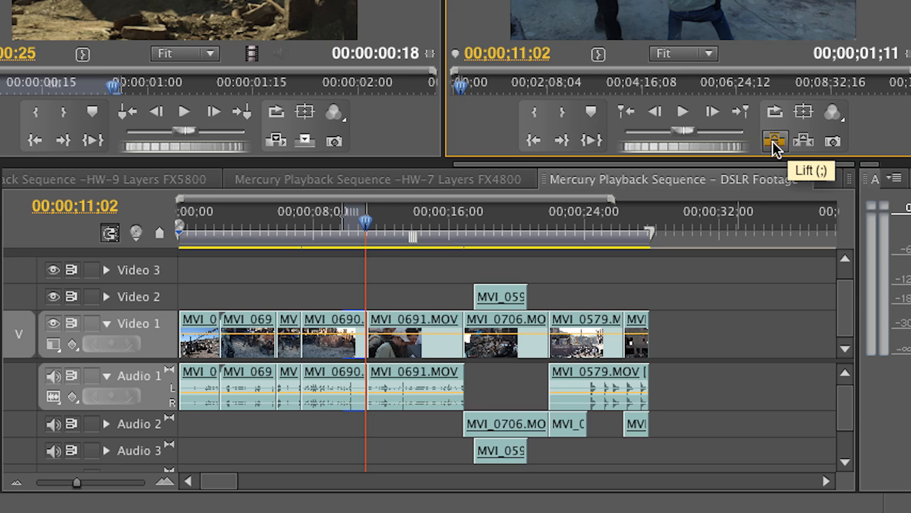
mouse_move(339, 229)
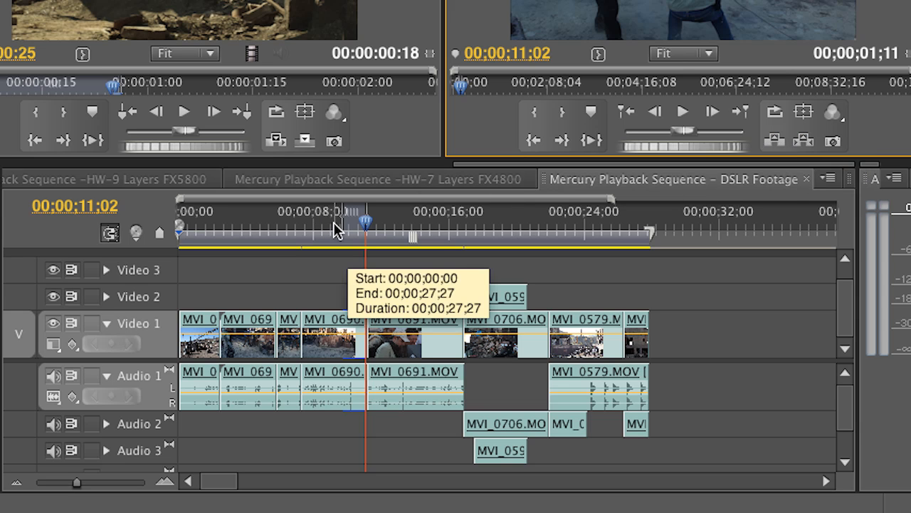
mouse_move(373, 222)
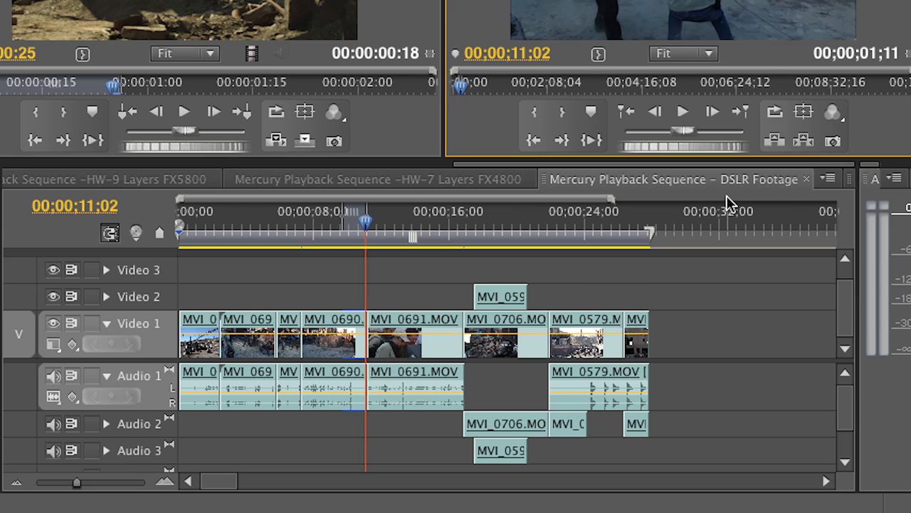
mouse_move(803, 141)
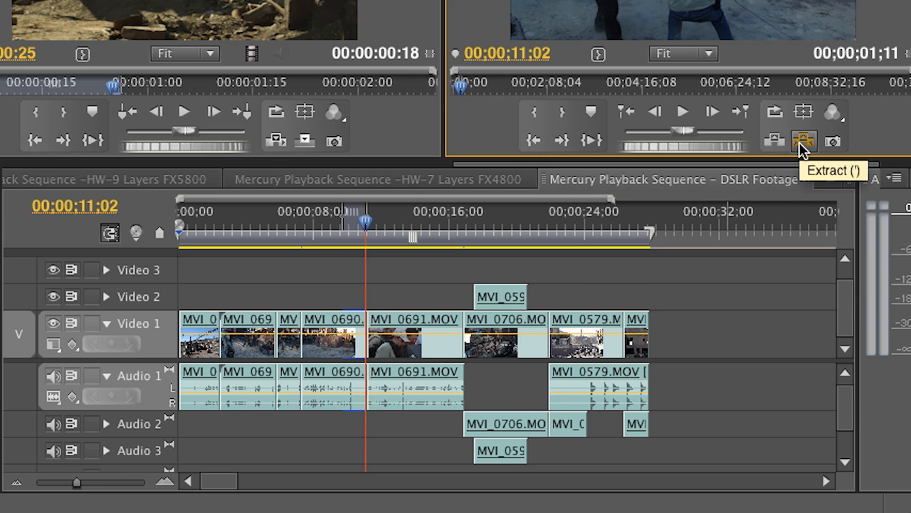
click(803, 139)
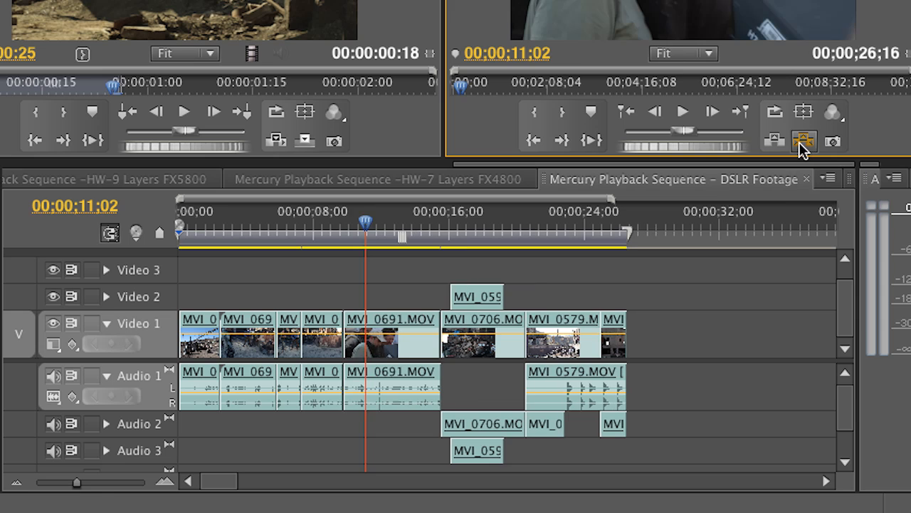
mouse_move(386, 350)
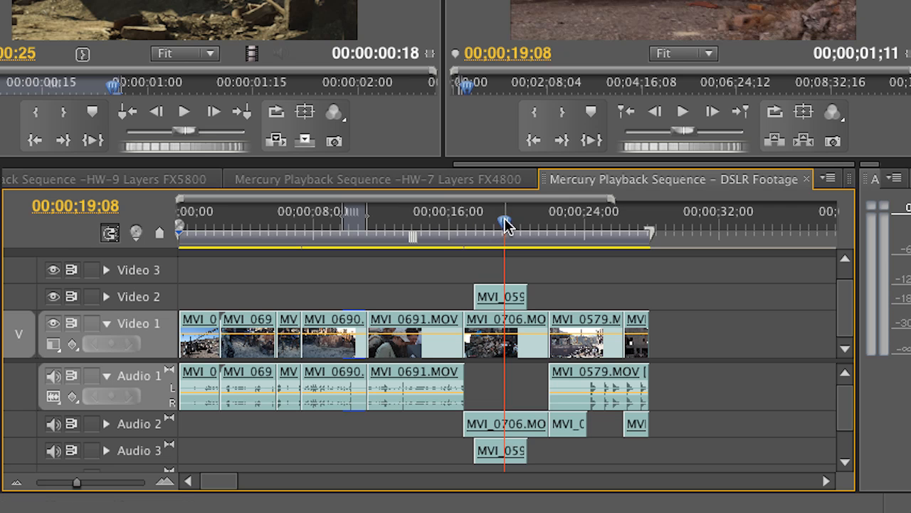
Step: Move the playhead to about 19 seconds and copy the three chosen clips
drag(505, 222, 492, 222)
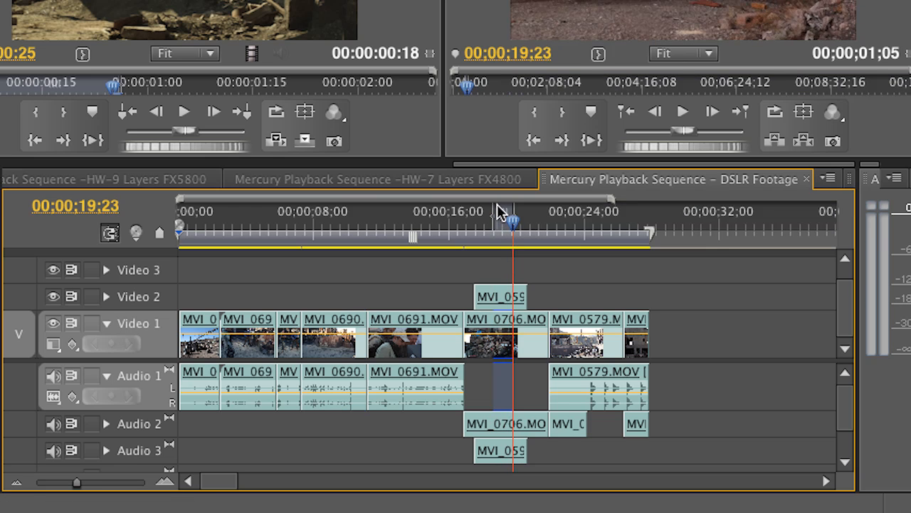
mouse_move(156, 345)
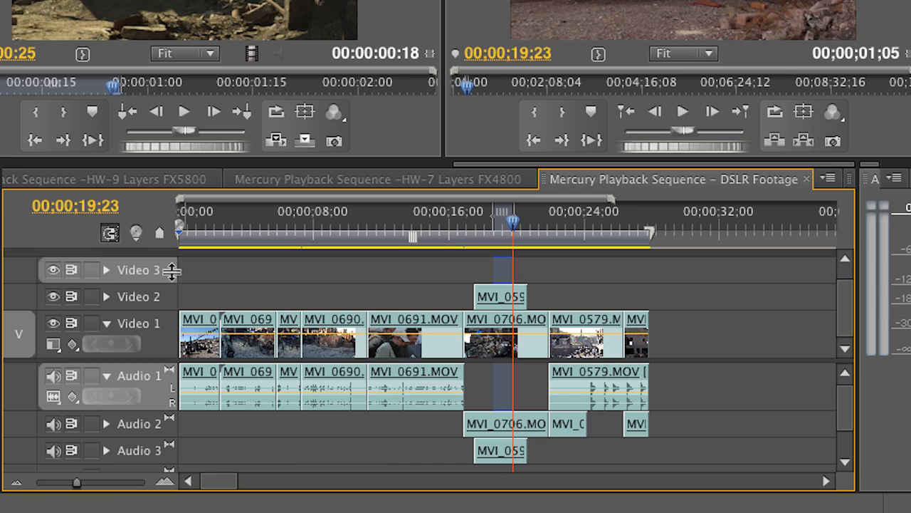
mouse_move(154, 281)
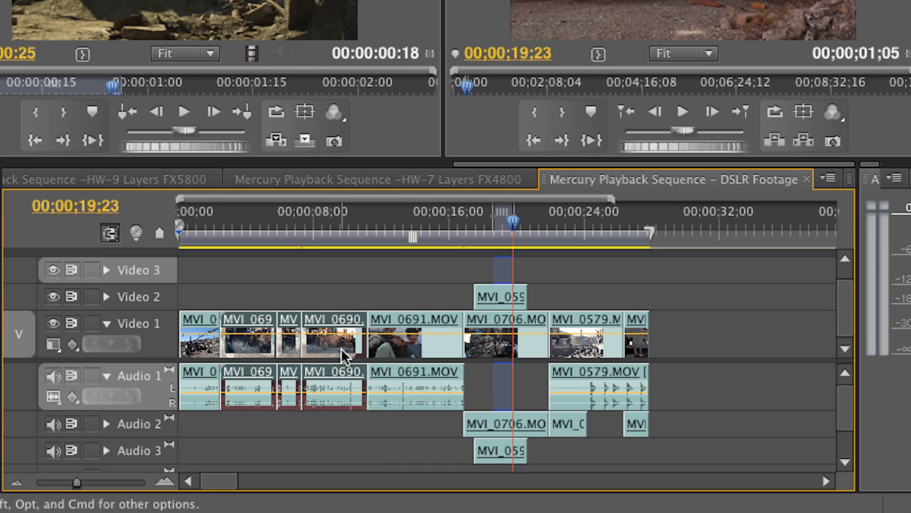
right_click(341, 338)
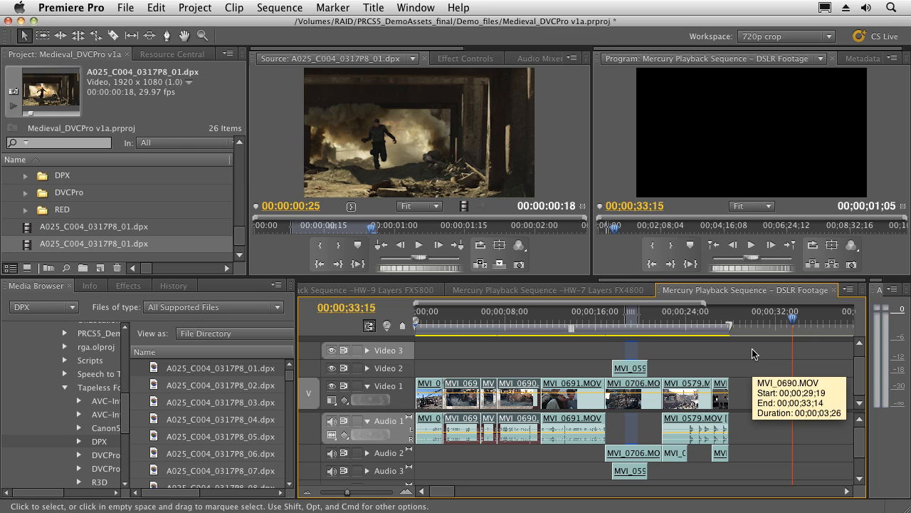
mouse_move(461, 198)
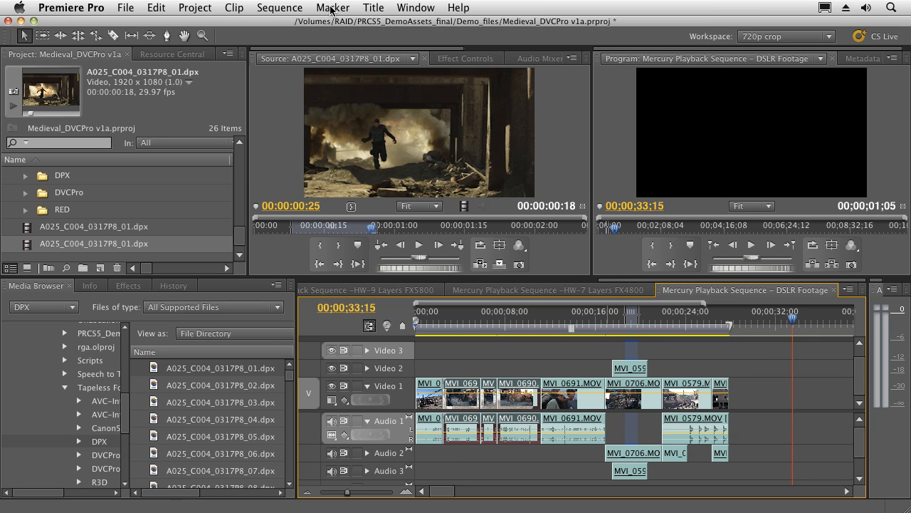
Step: Paste Insert the copied clips at 00;00;23;07, pushing later clips right
click(156, 8)
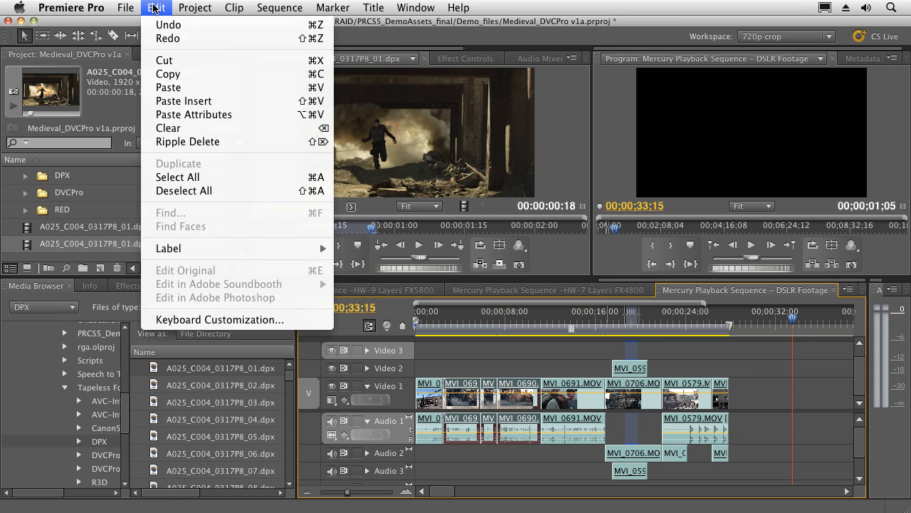
mouse_move(184, 100)
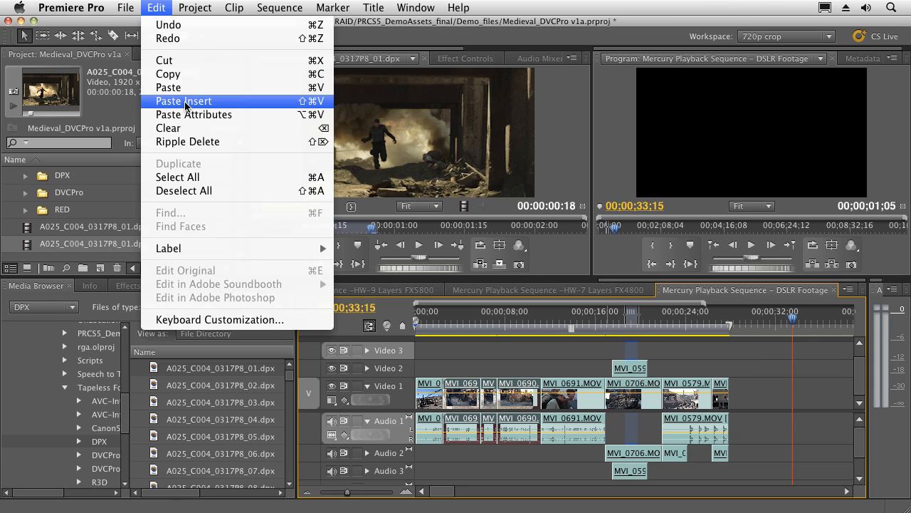
mouse_move(639, 340)
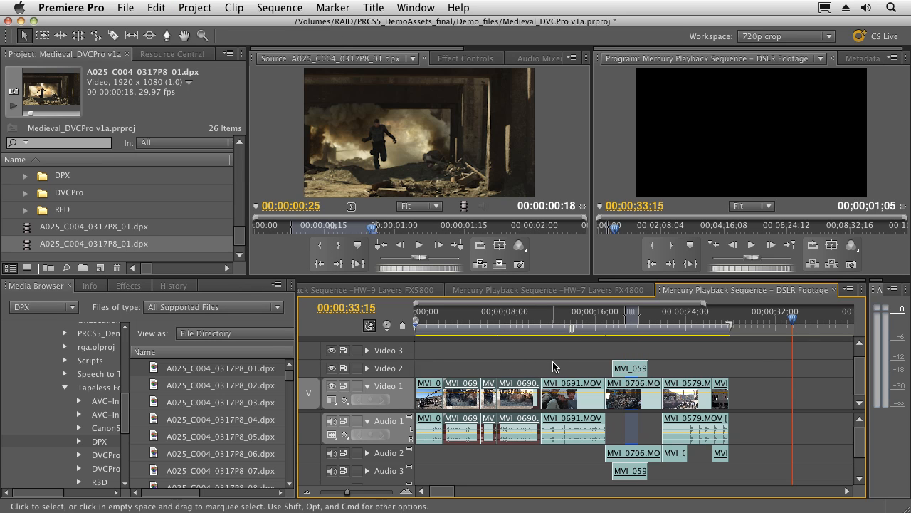
mouse_move(680, 323)
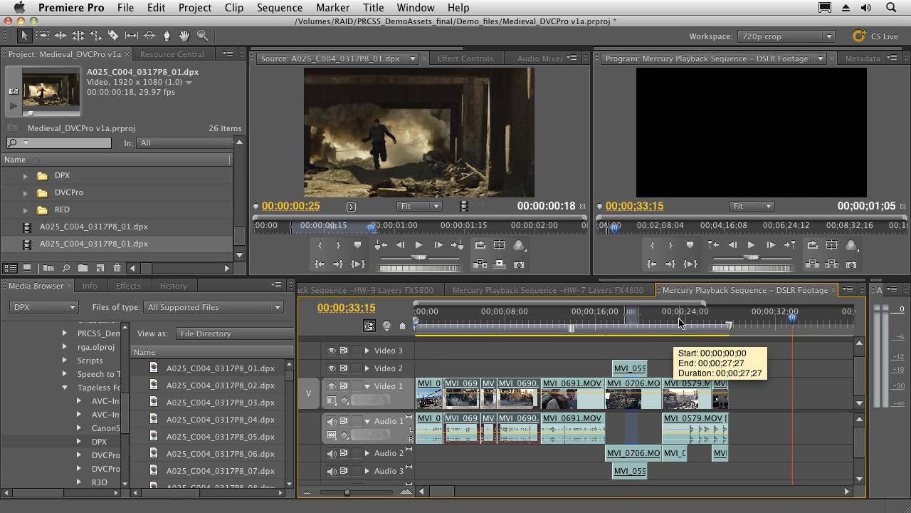
click(674, 312)
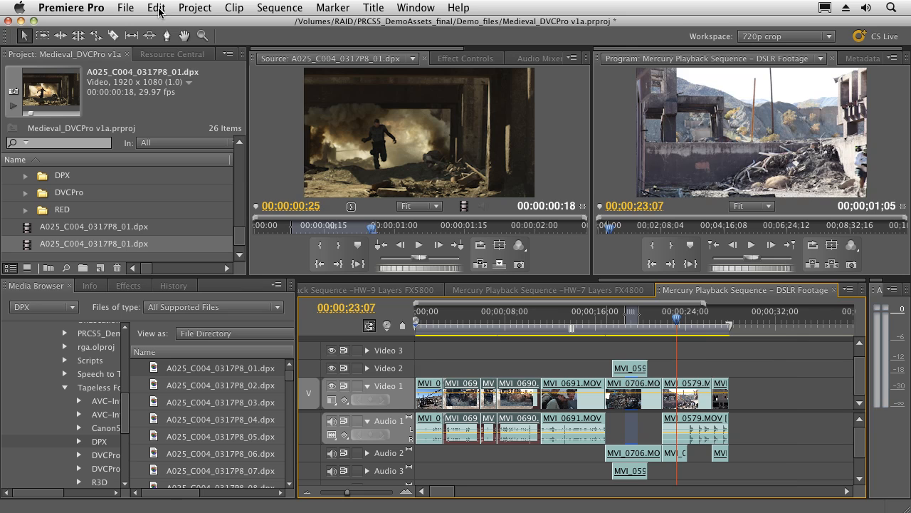
click(156, 8)
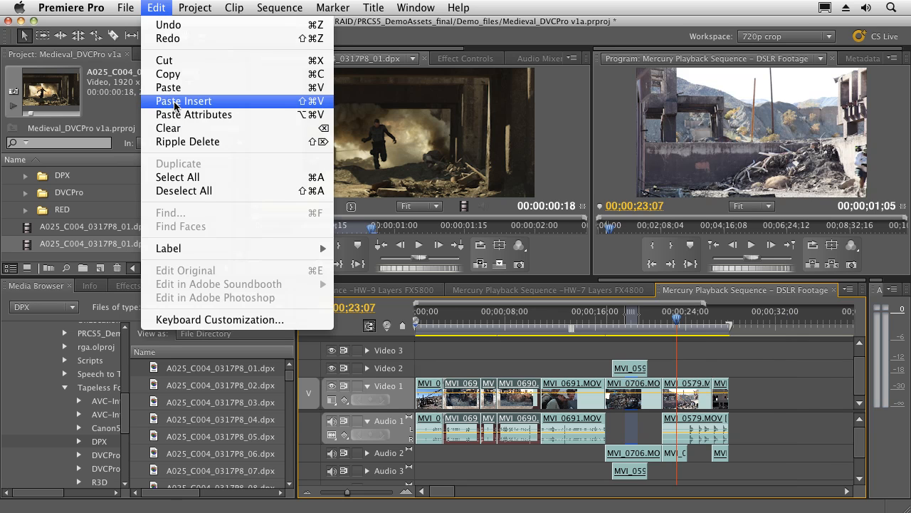
click(183, 100)
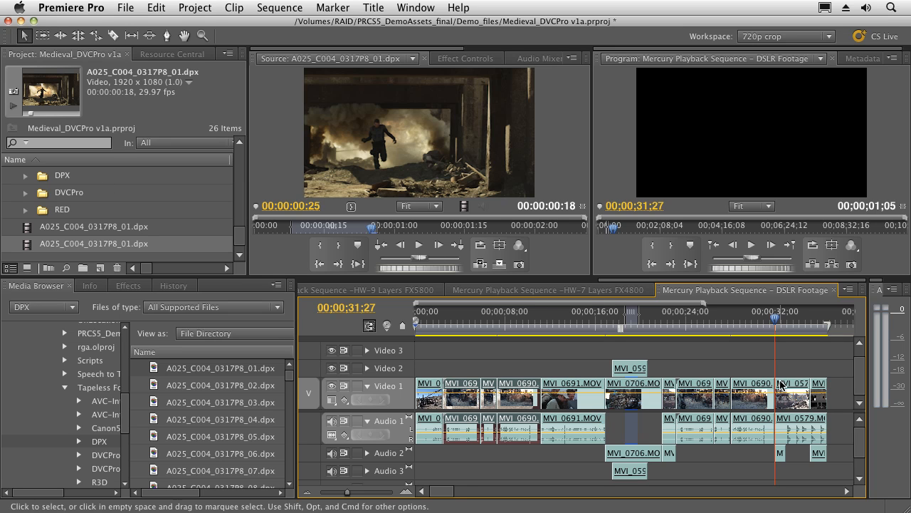
mouse_move(794, 406)
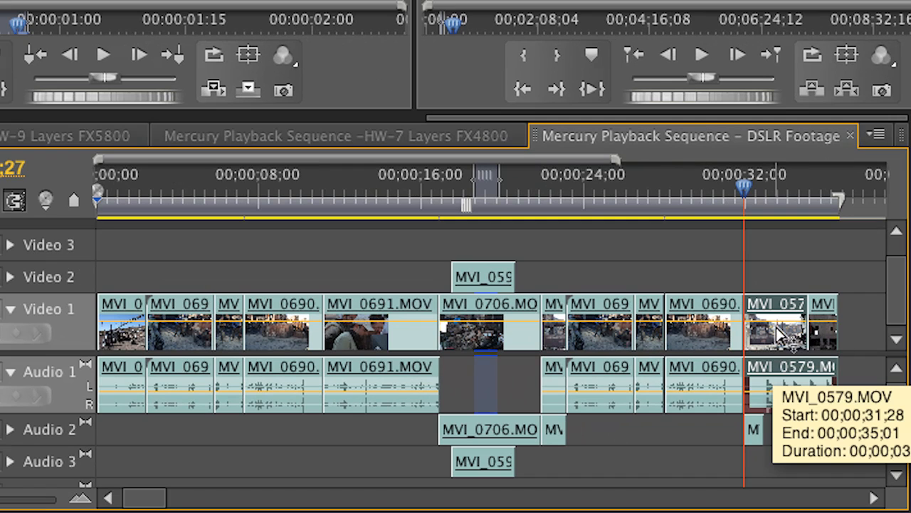
Step: Select MVI_0579.MOV, then drag MVI_0690.MOV about eight seconds earlier on Video 1
click(790, 398)
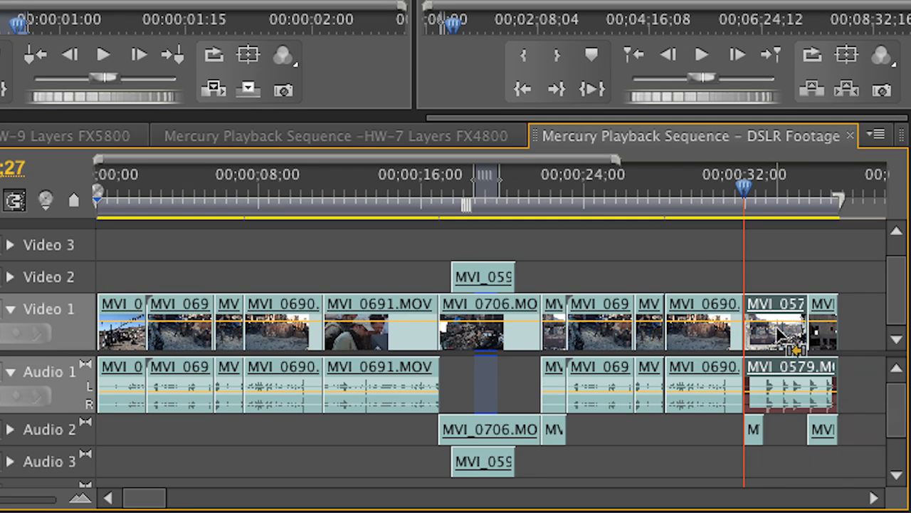
drag(776, 320, 576, 321)
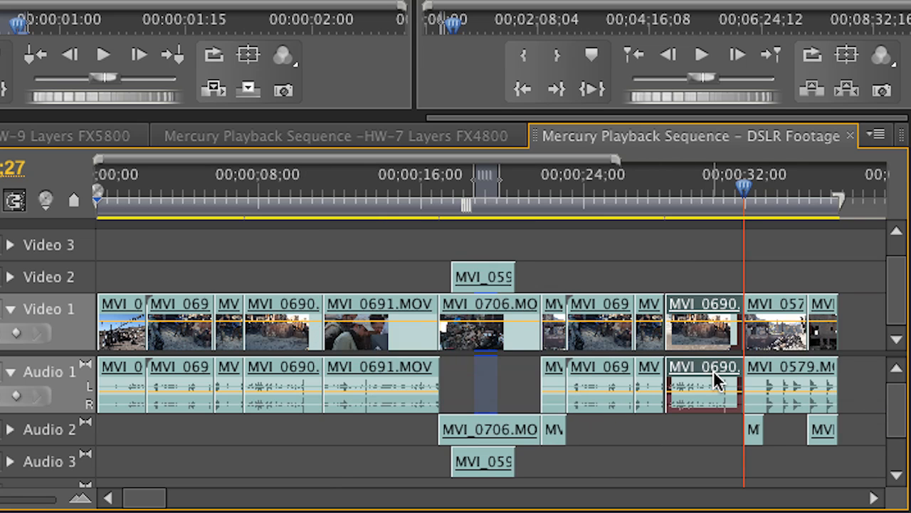
drag(705, 324, 658, 324)
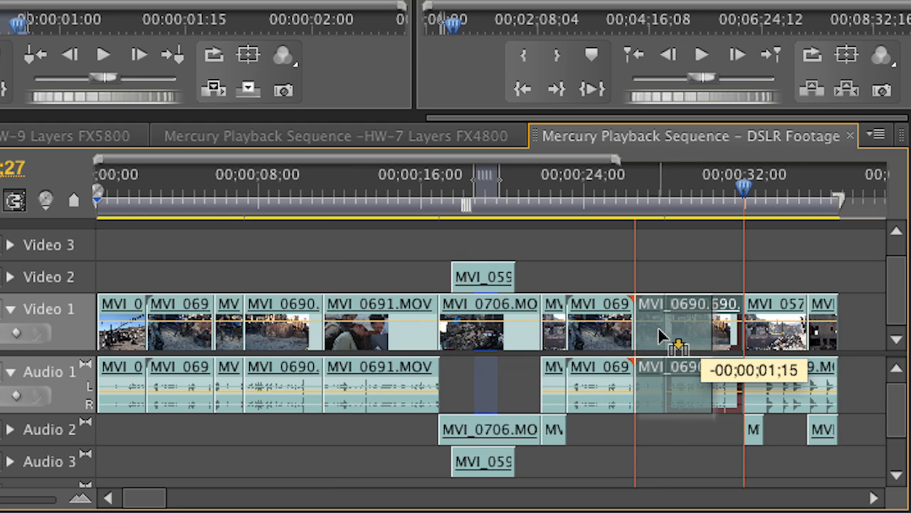
drag(662, 328, 548, 342)
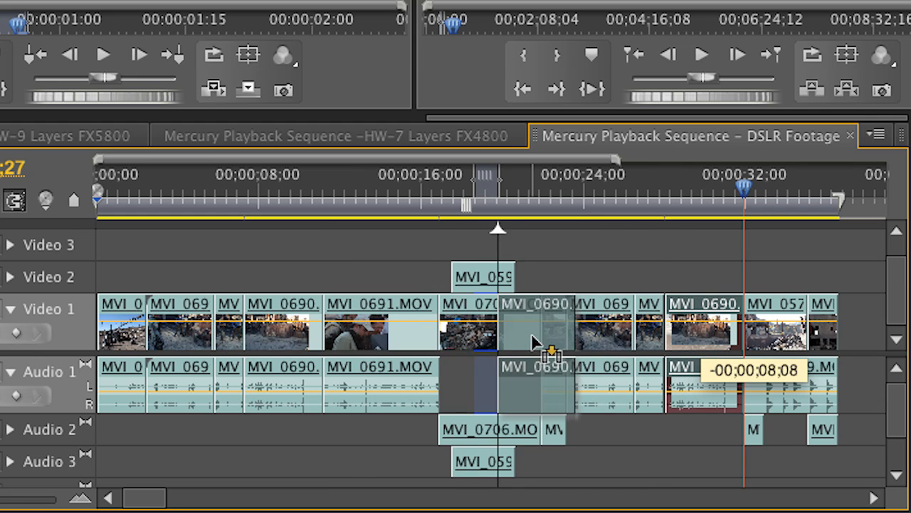